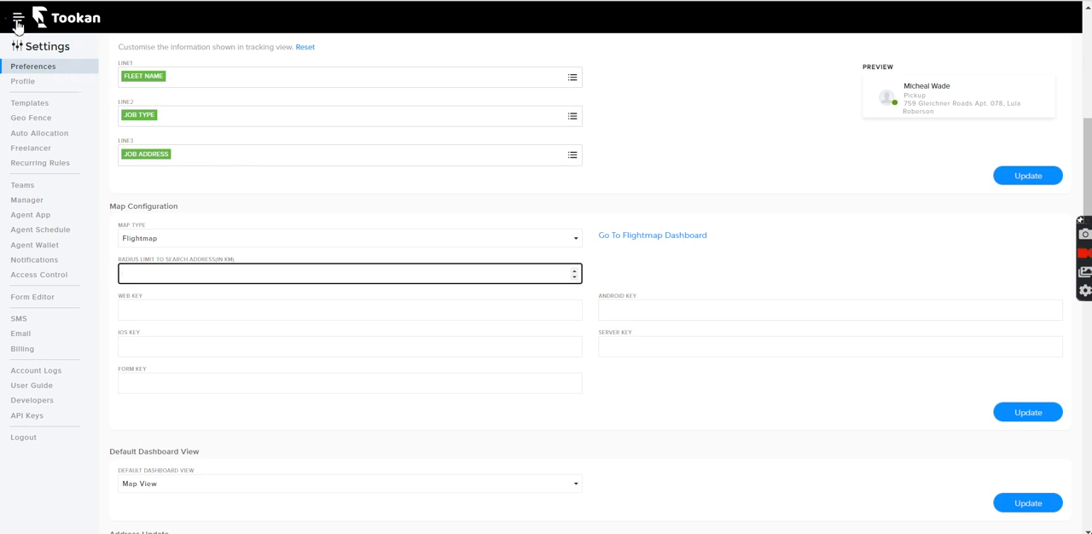
# Step: Go to the Settings area from the main navigation menu
pyautogui.click(17, 18)
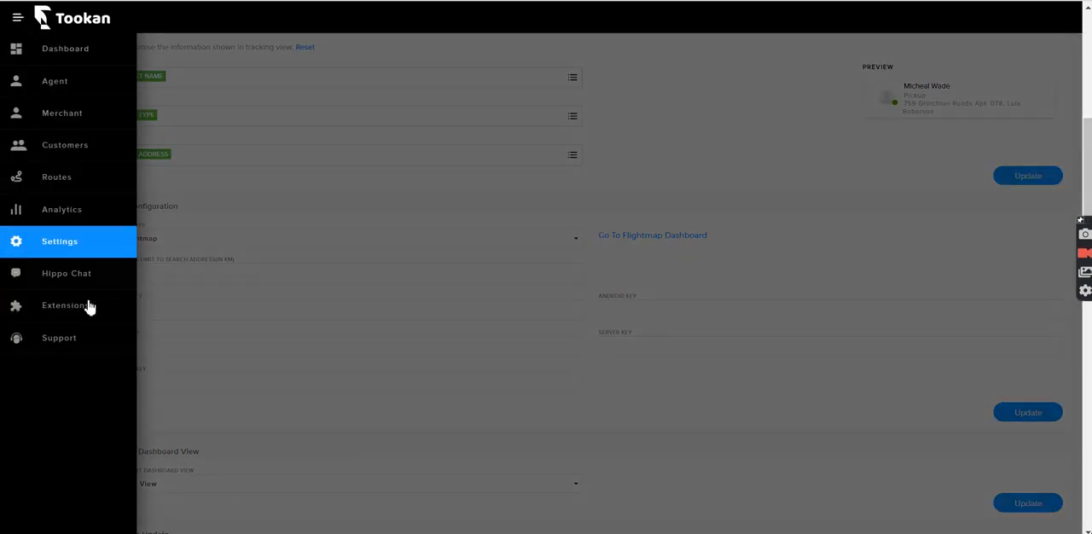
pyautogui.click(60, 242)
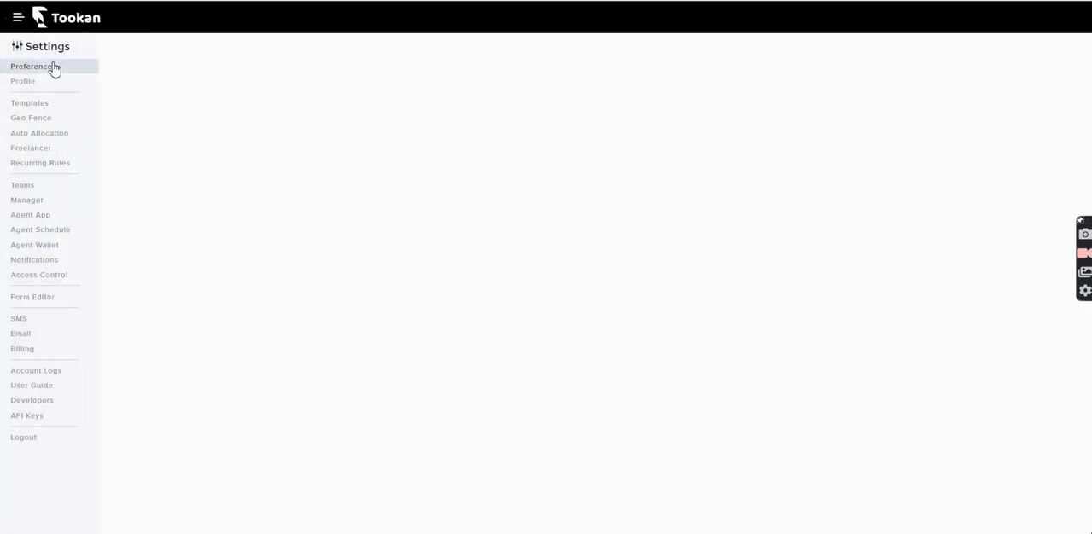
# Step: Choose Flightmap as the Map Type in Preferences and request the Flightmap dashboard
pyautogui.click(32, 67)
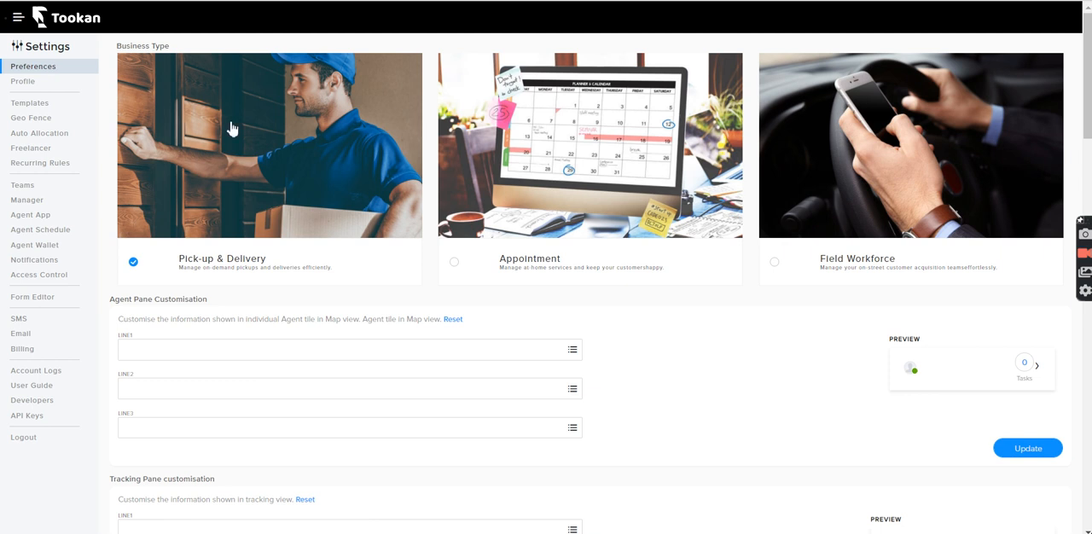
pyautogui.scroll(-3)
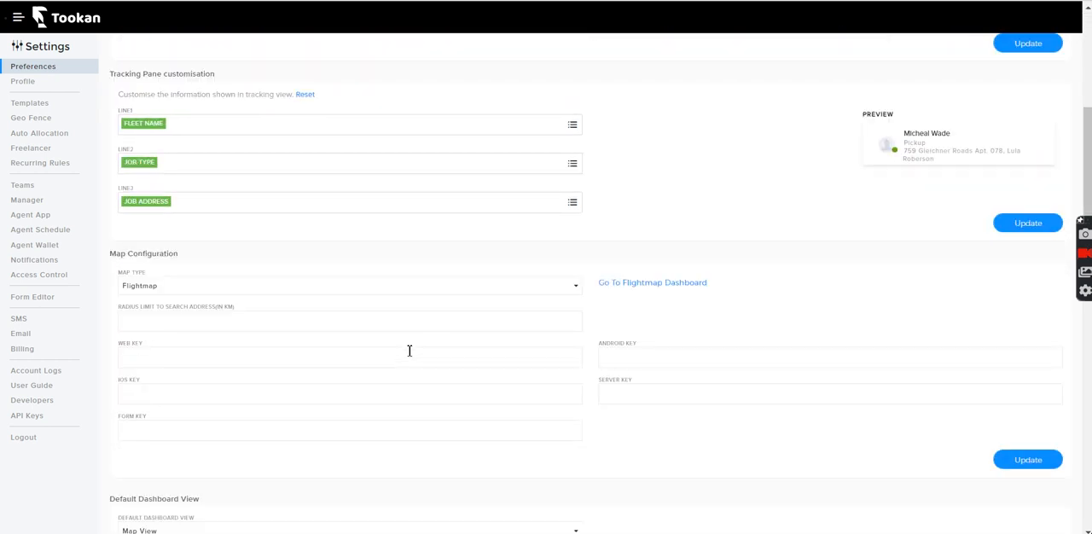
pyautogui.moveTo(205, 267)
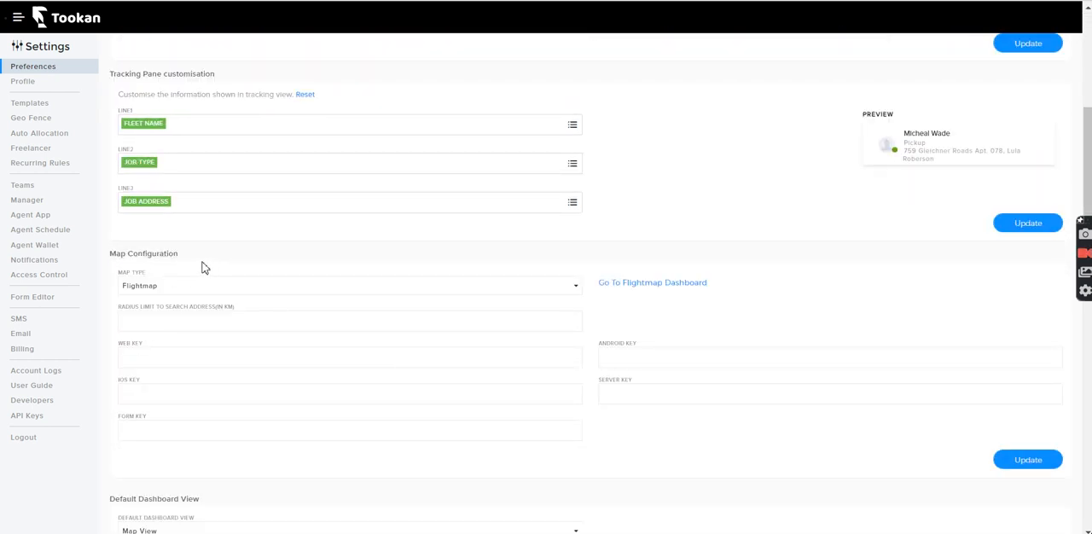
pyautogui.moveTo(566, 297)
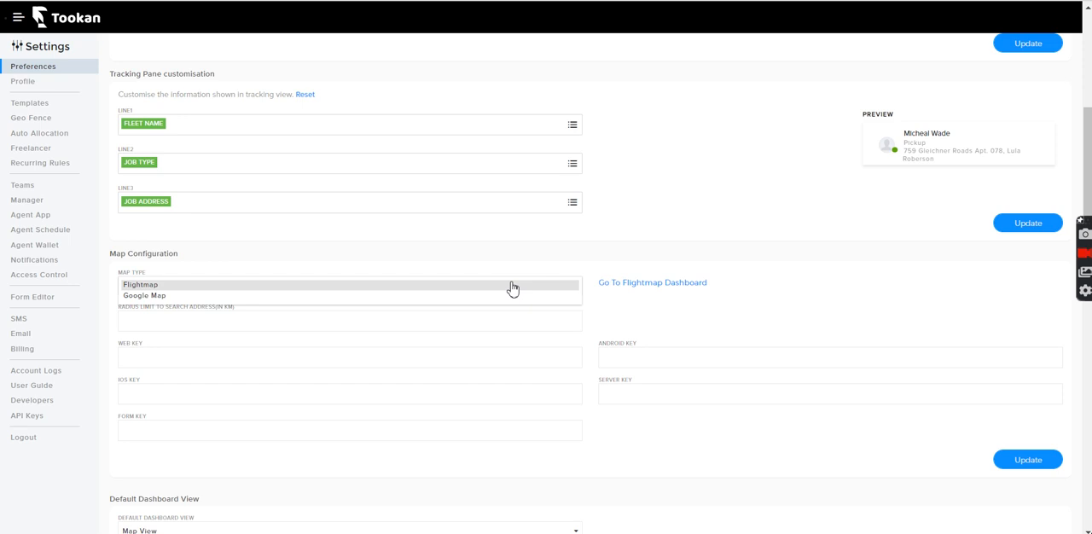
pyautogui.click(139, 283)
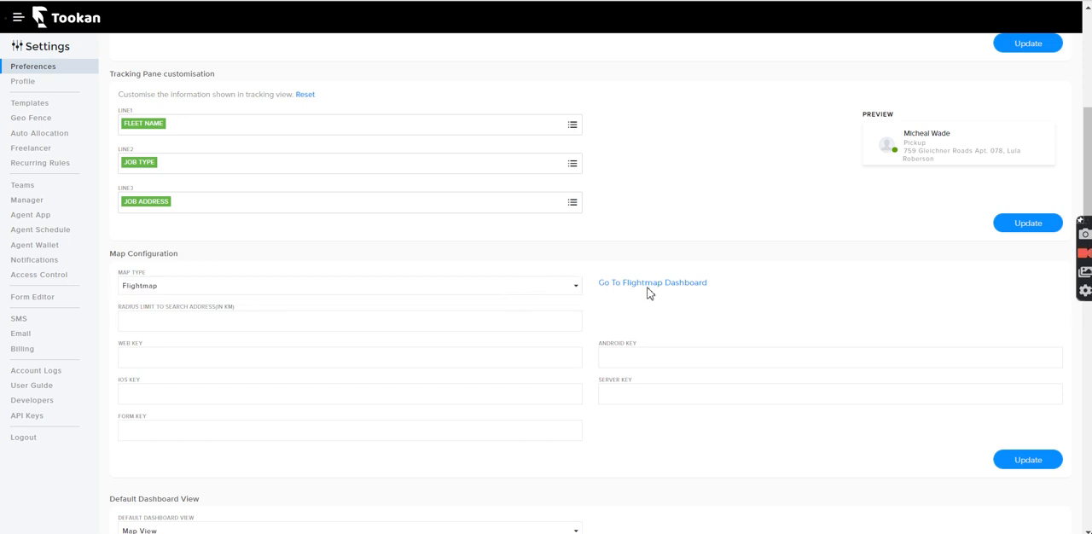
pyautogui.click(651, 283)
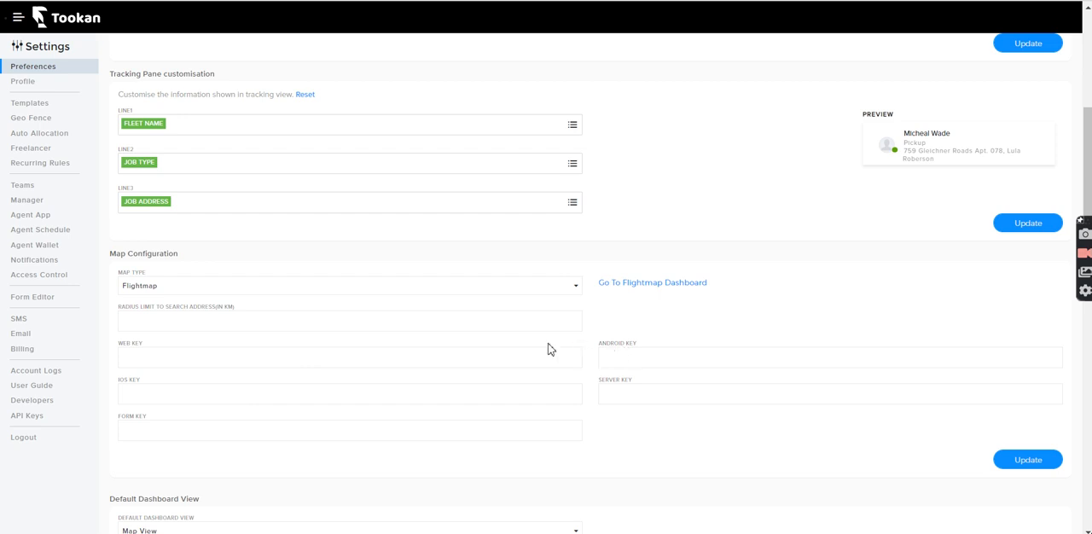
pyautogui.moveTo(378, 351)
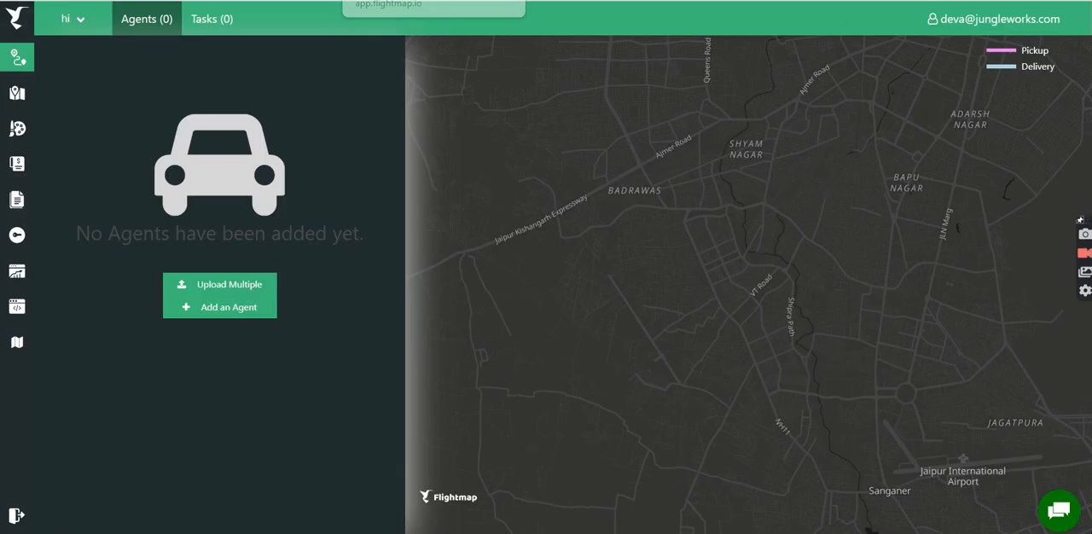
pyautogui.moveTo(17, 236)
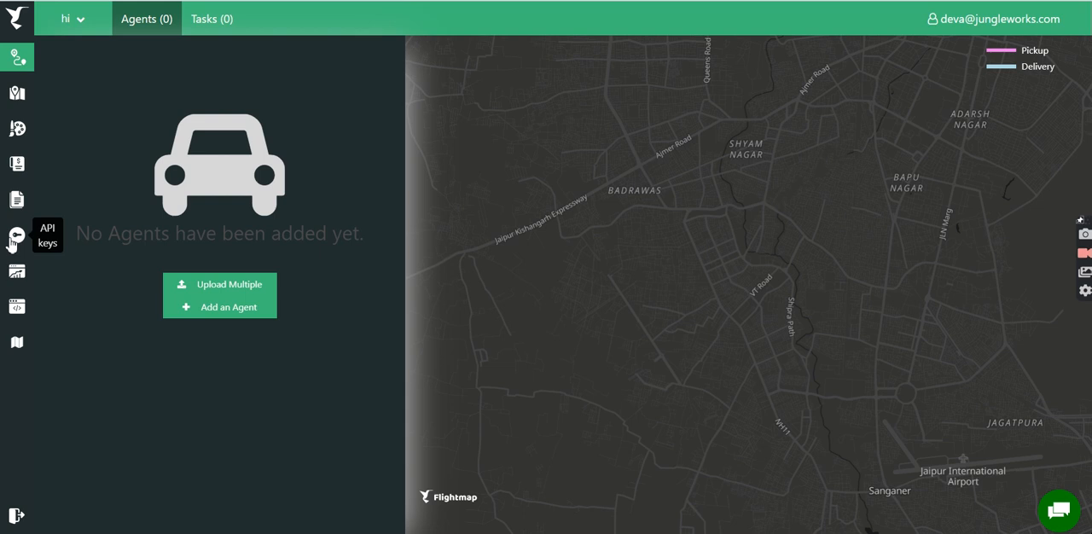
# Step: Copy the Default Flightmap API key value from its details and close them unchanged
pyautogui.click(17, 235)
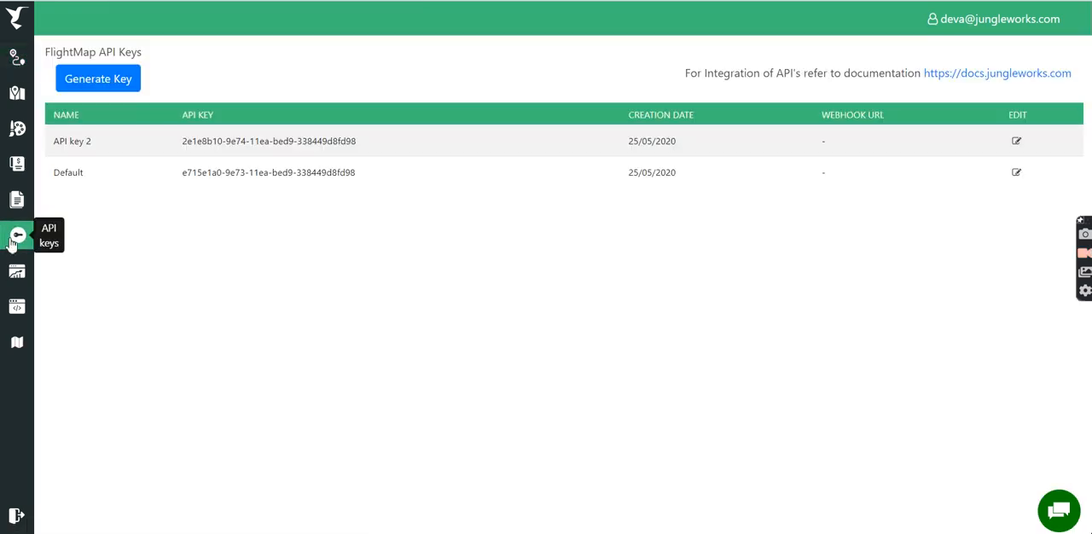
pyautogui.moveTo(101, 181)
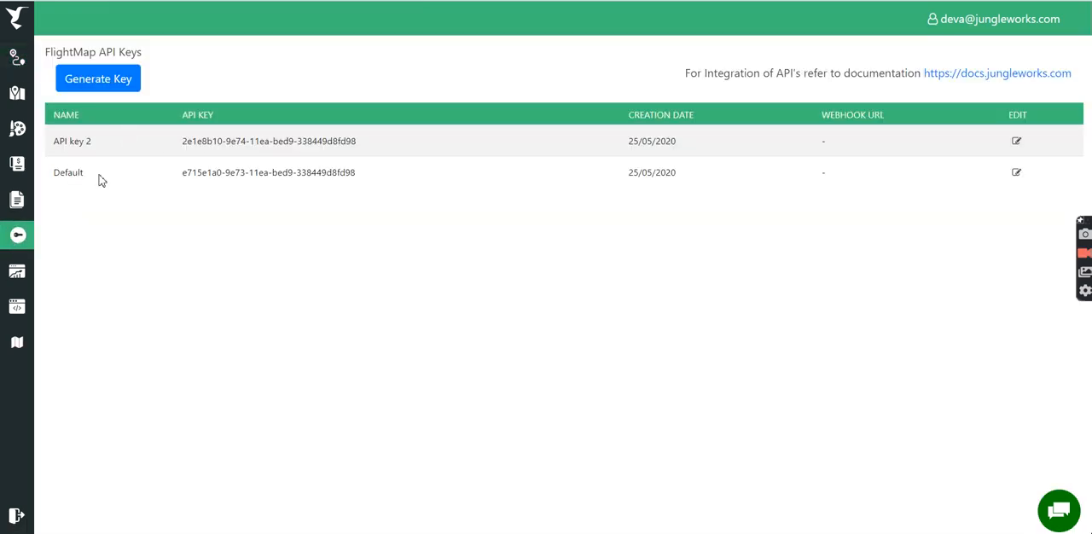
pyautogui.moveTo(453, 186)
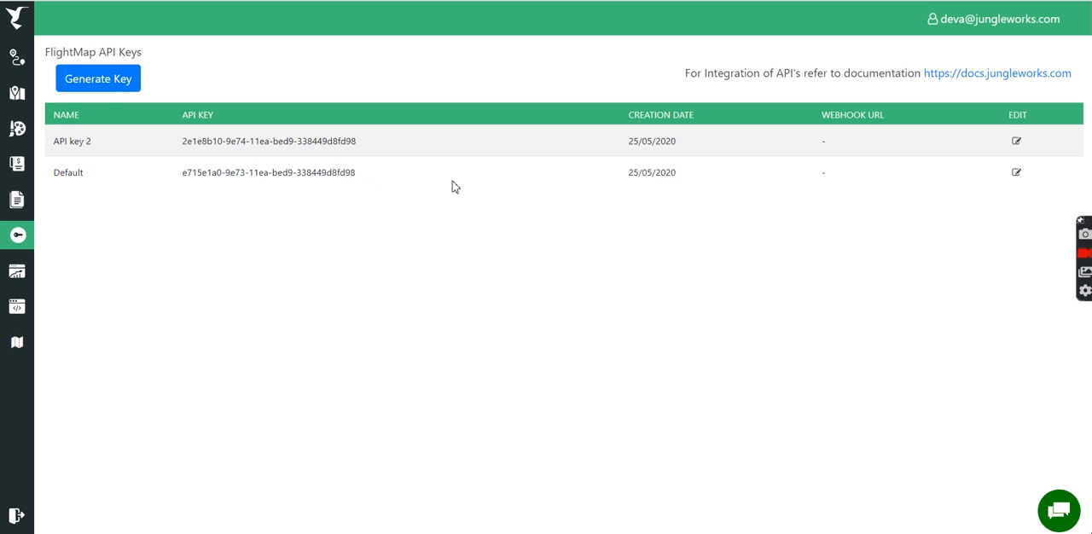
pyautogui.moveTo(928, 187)
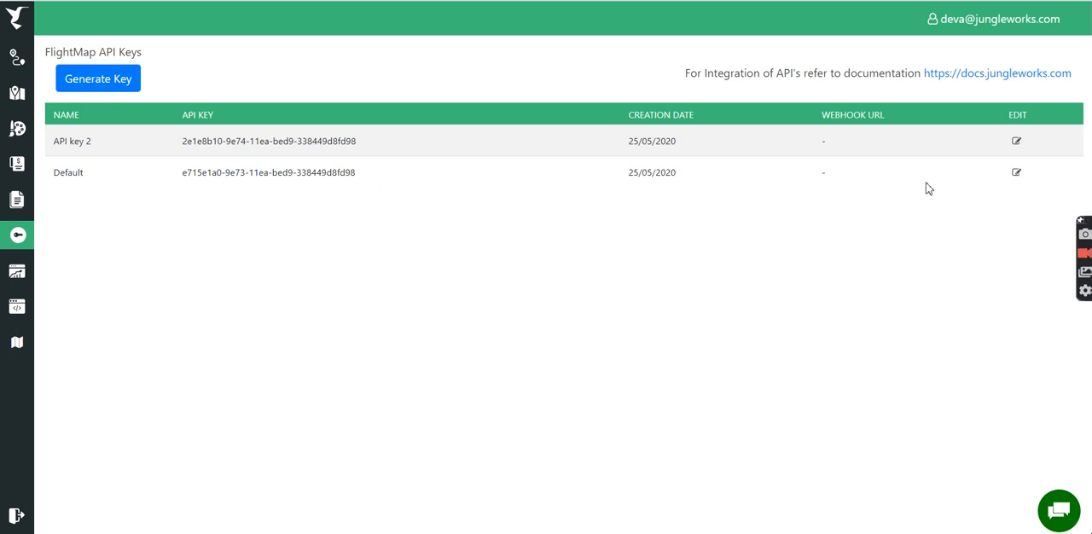
pyautogui.moveTo(1017, 178)
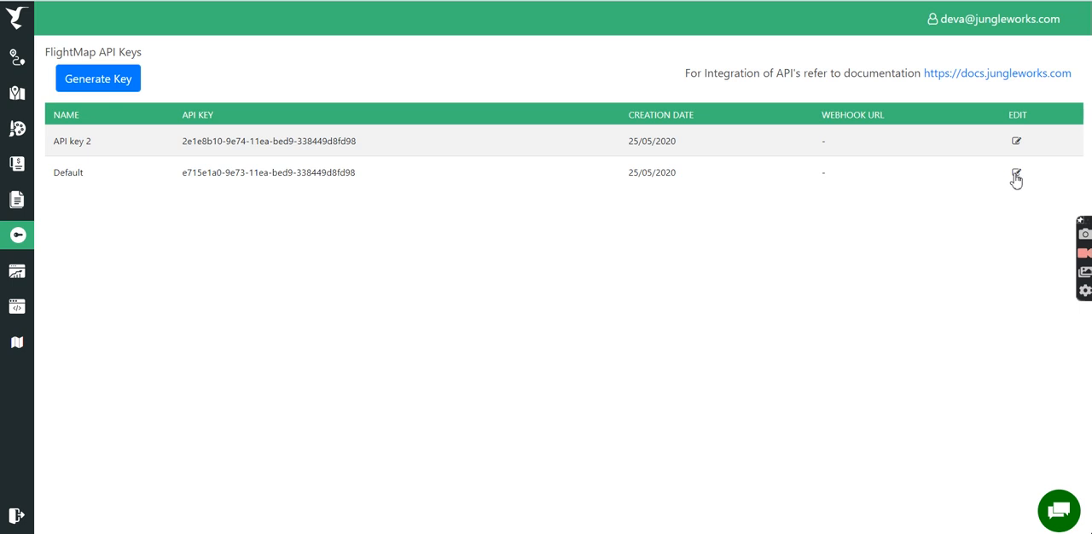
pyautogui.click(1016, 171)
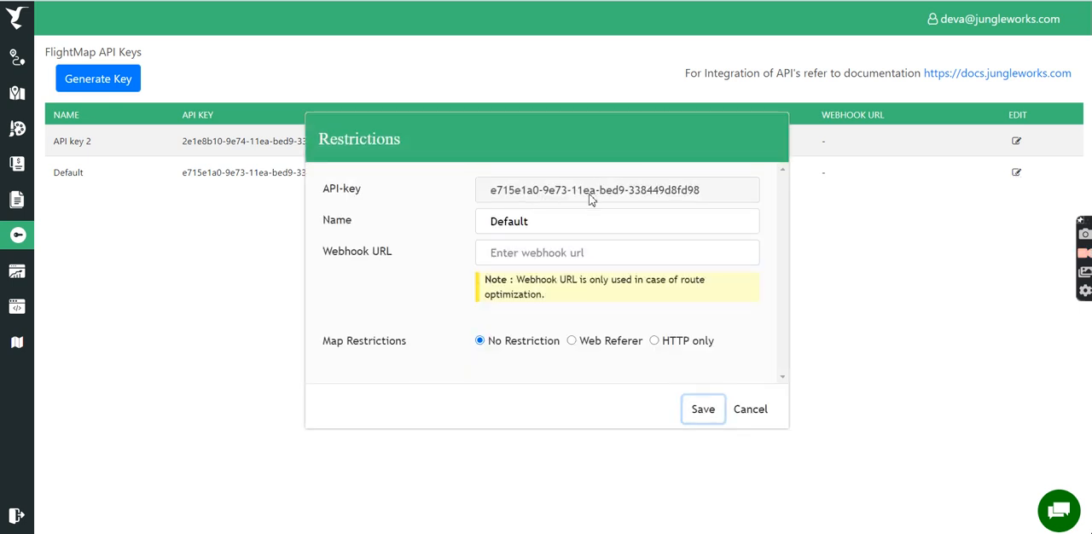
pyautogui.tripleClick(593, 189)
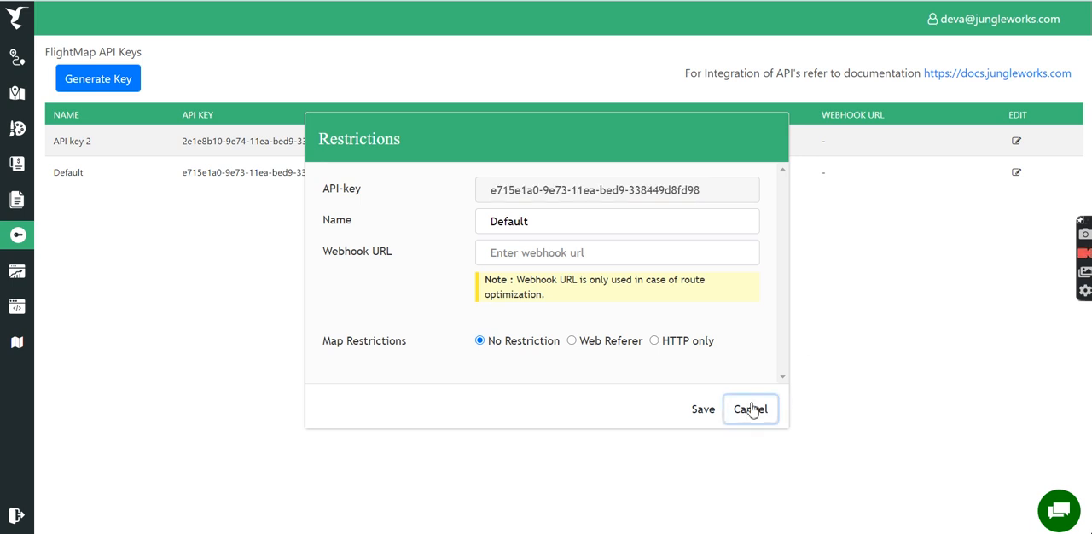
pyautogui.click(750, 409)
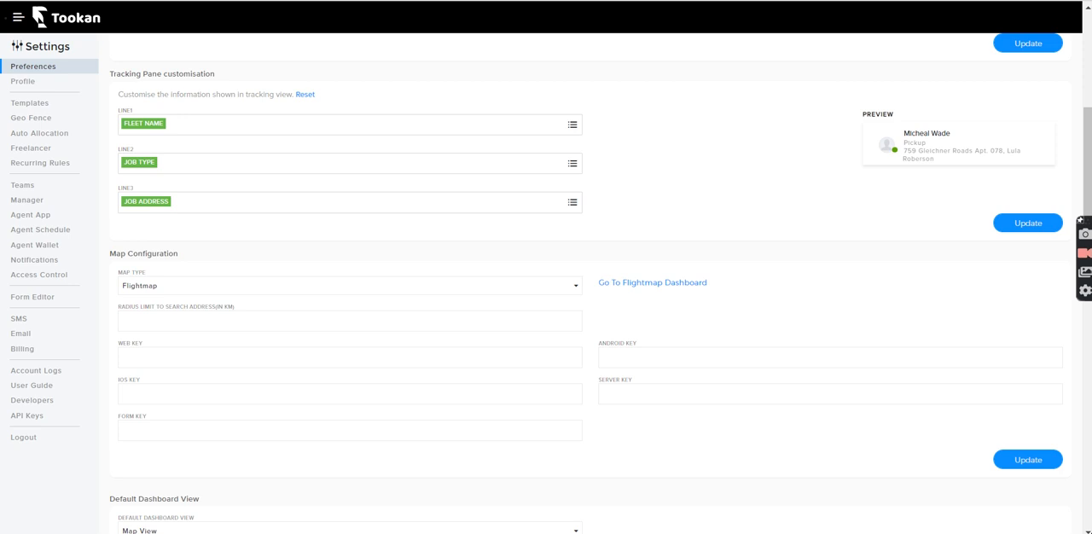
pyautogui.click(348, 356)
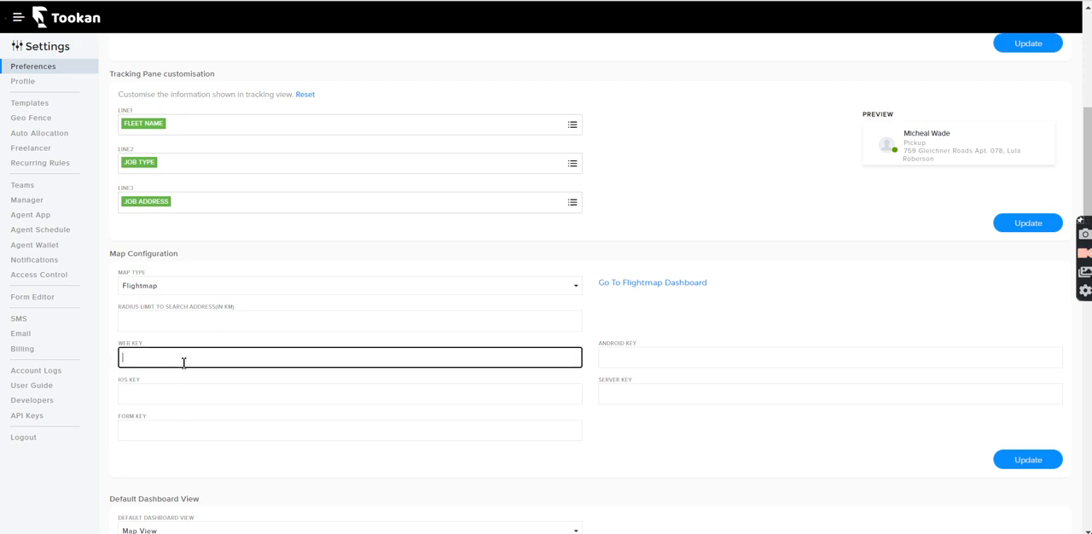
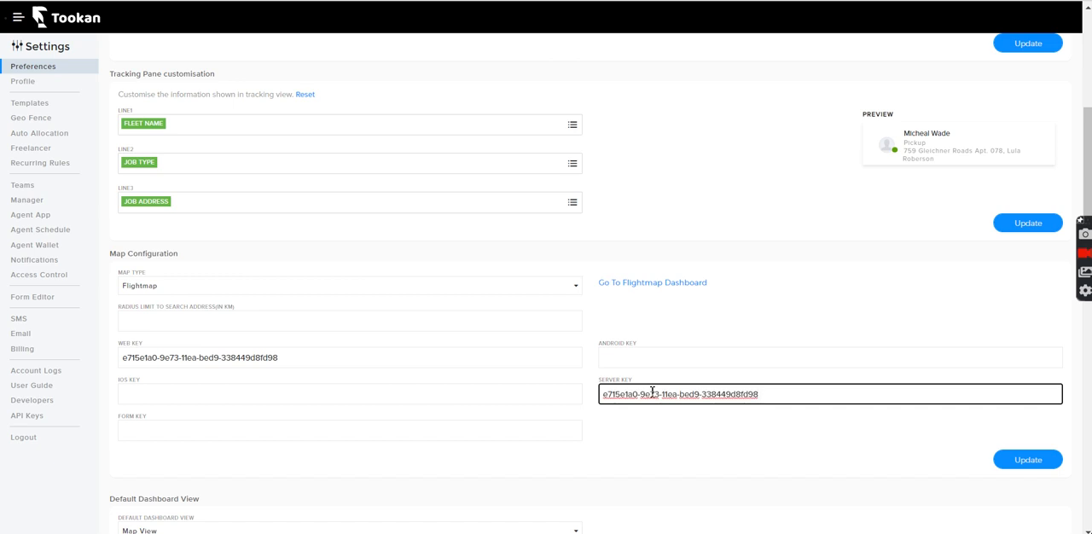
pyautogui.moveTo(890, 269)
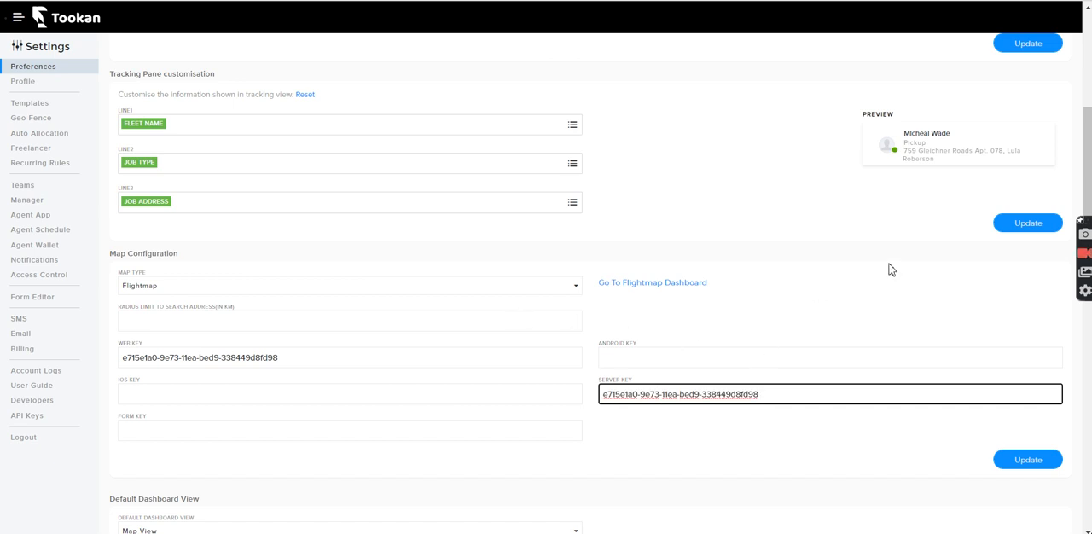
pyautogui.moveTo(540, 328)
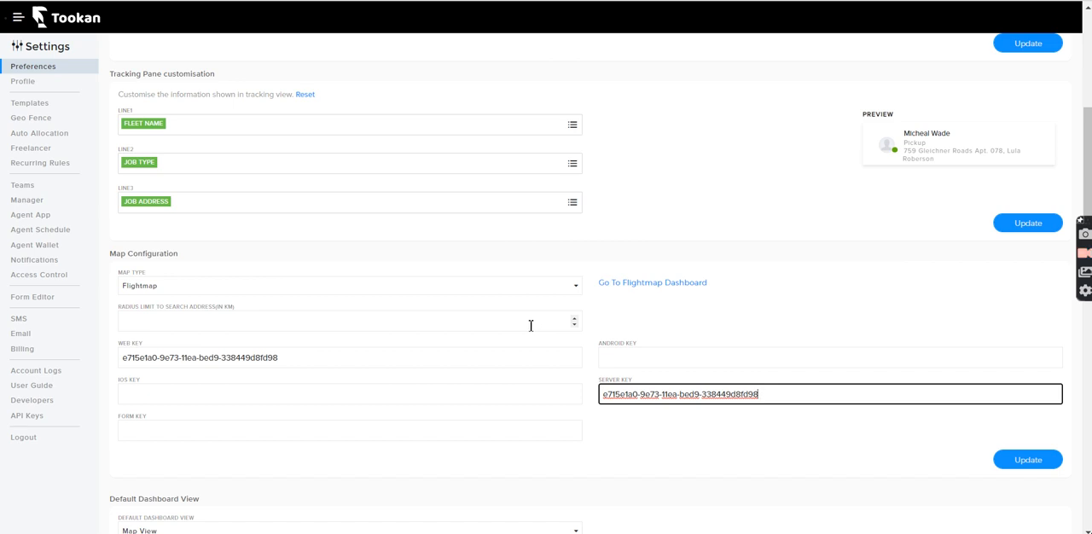
# Step: Set the Radius Limit to 1000 and update the Map Configuration
pyautogui.click(348, 319)
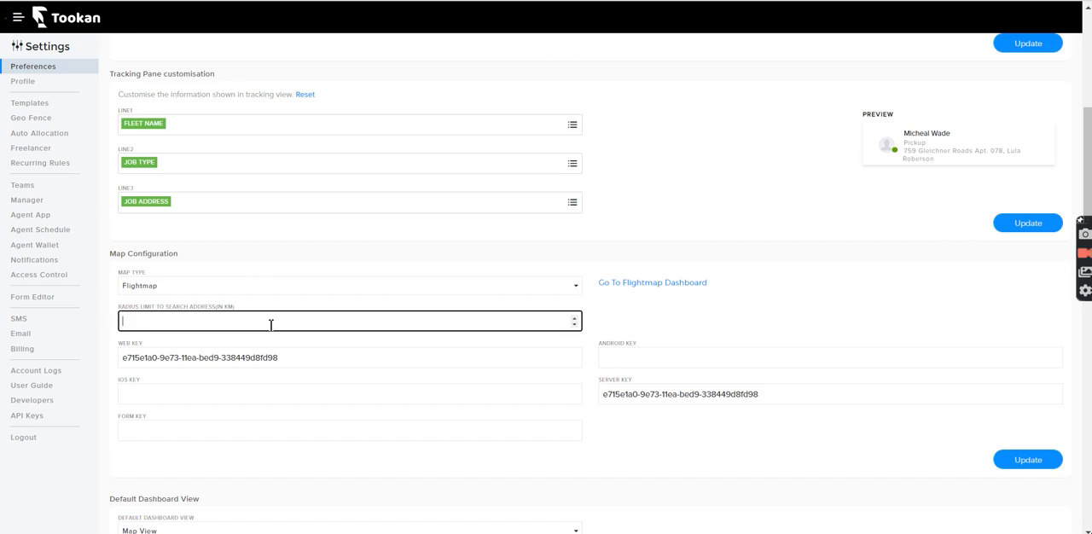
pyautogui.write('1')
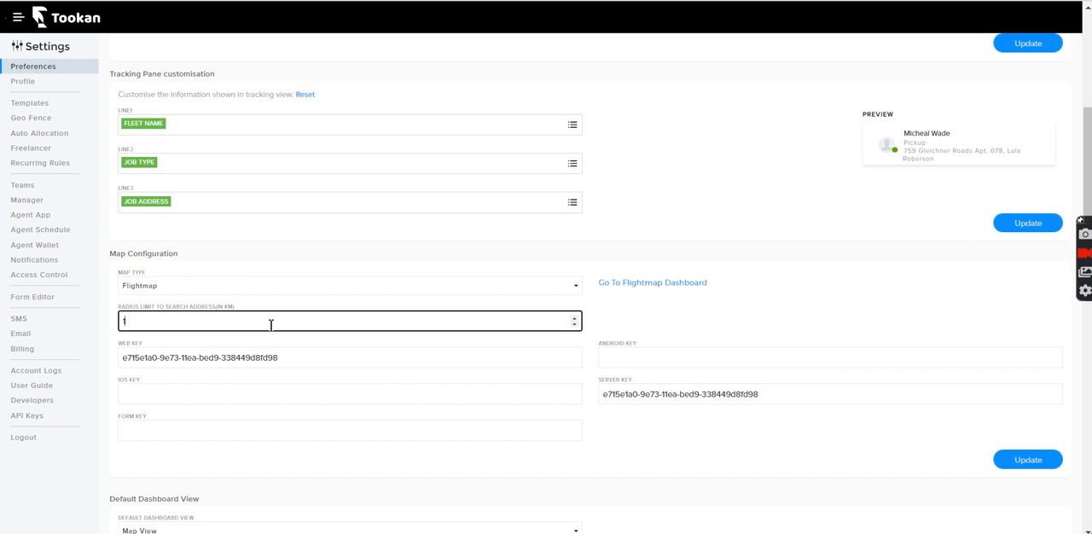
pyautogui.write('000')
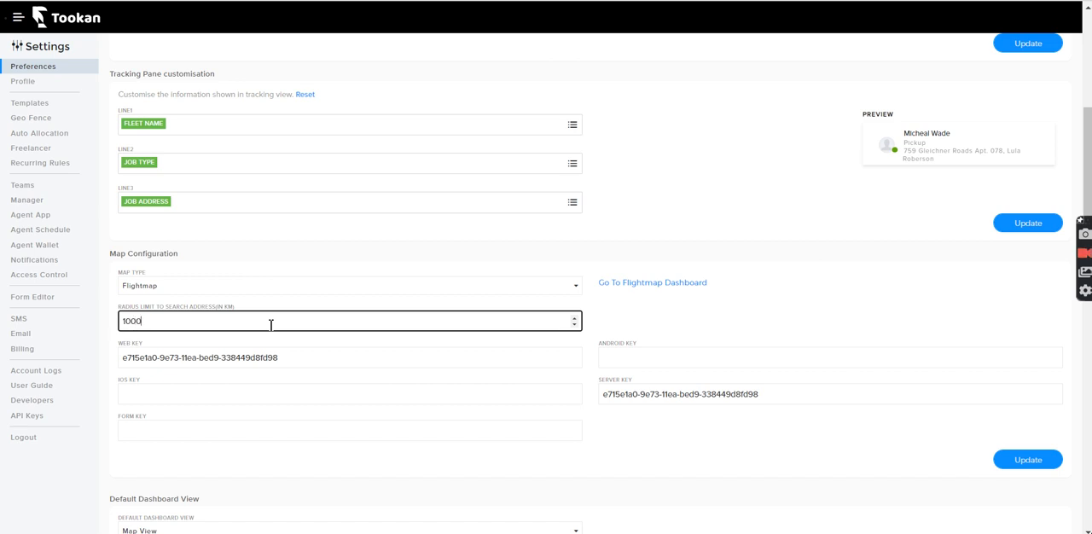
pyautogui.scroll(-3)
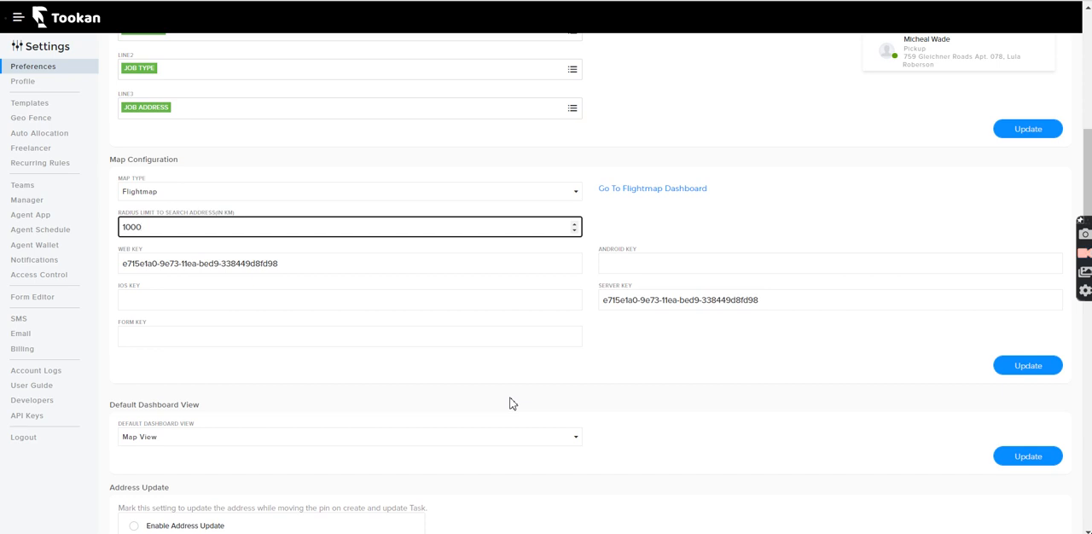
pyautogui.moveTo(908, 342)
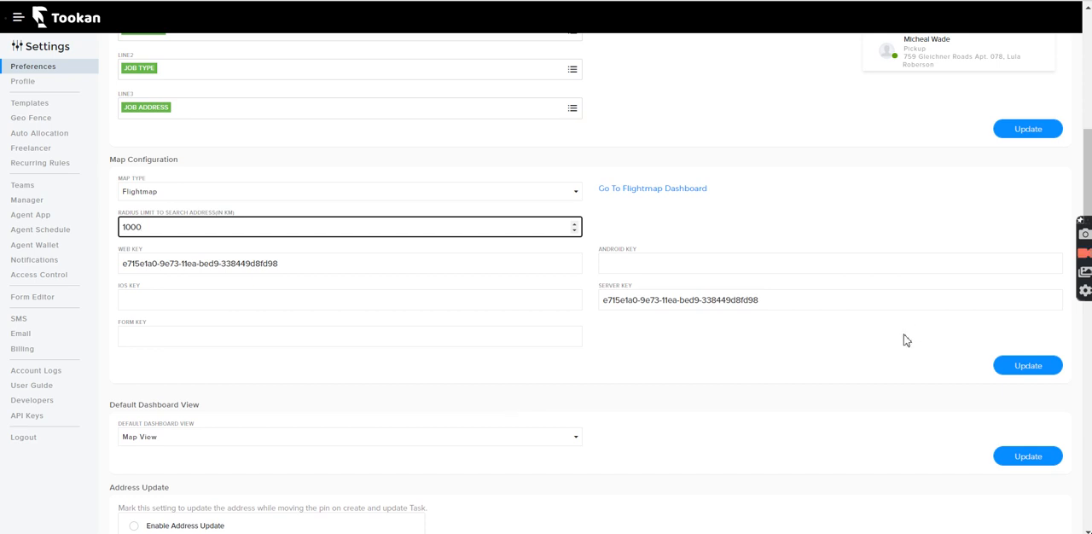
pyautogui.click(1026, 365)
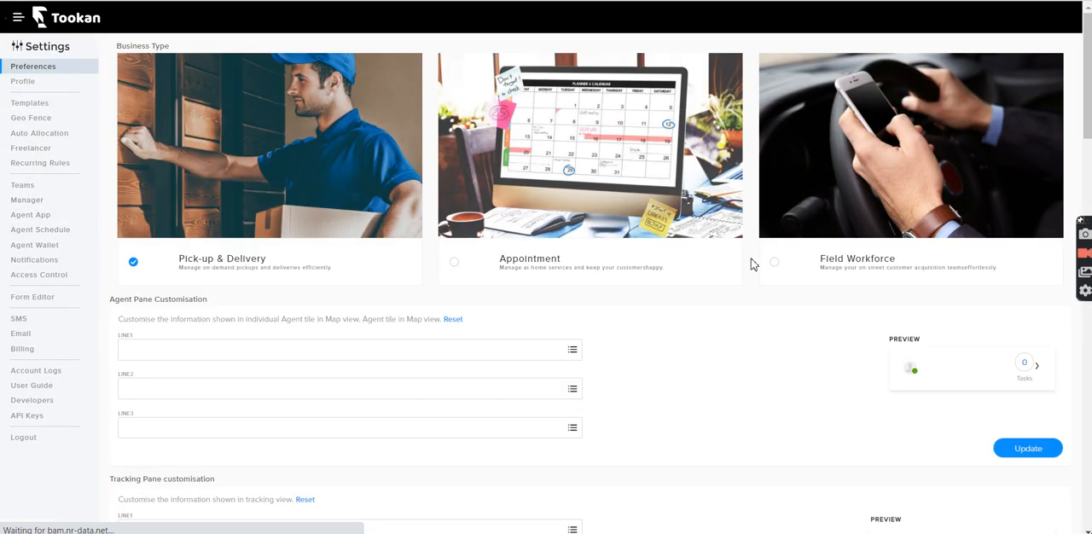
# Step: Scroll to Map Configuration to verify Flightmap, 1000 radius and both keys persisted
pyautogui.scroll(-3)
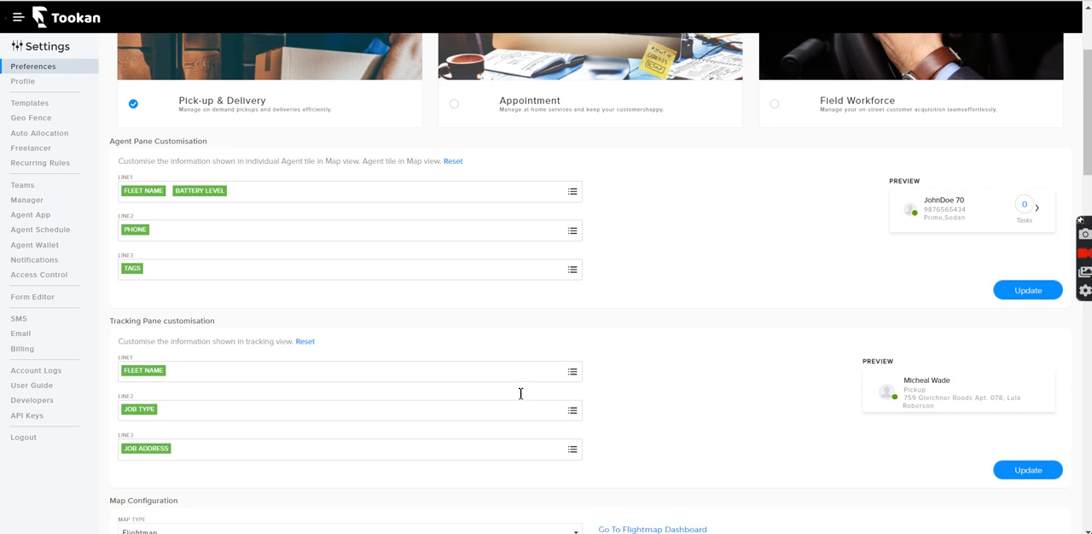
pyautogui.scroll(-3)
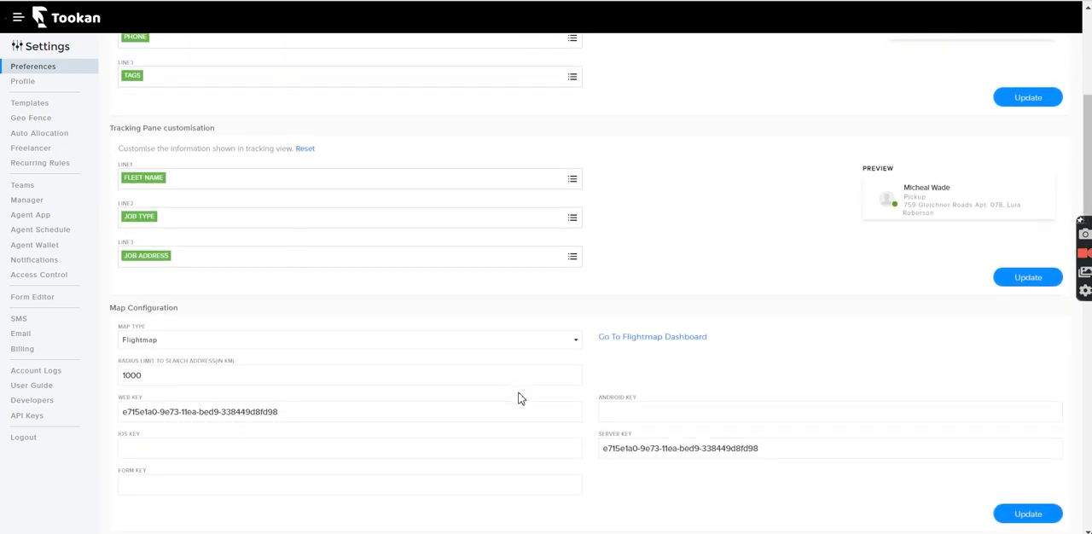